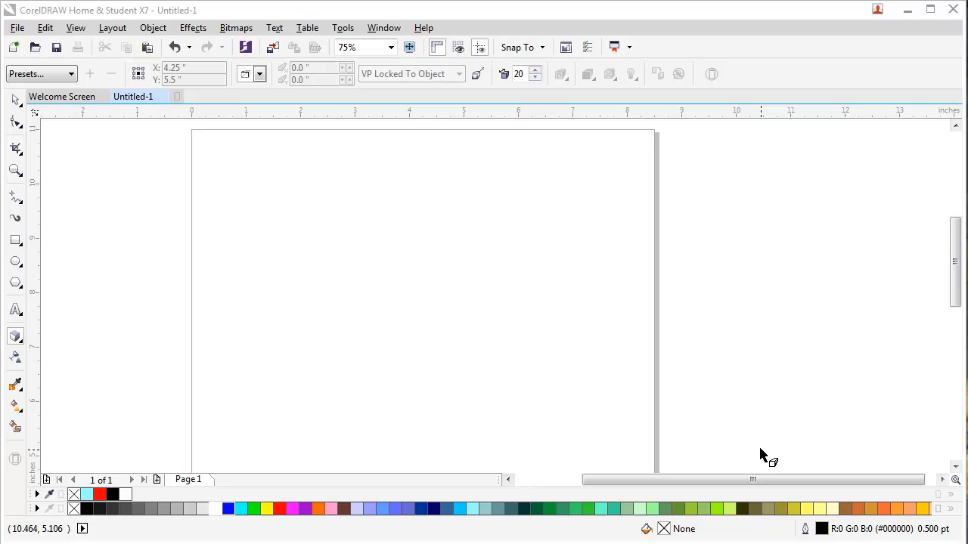
{"action": "mouse_move", "coordinate": [451, 348]}
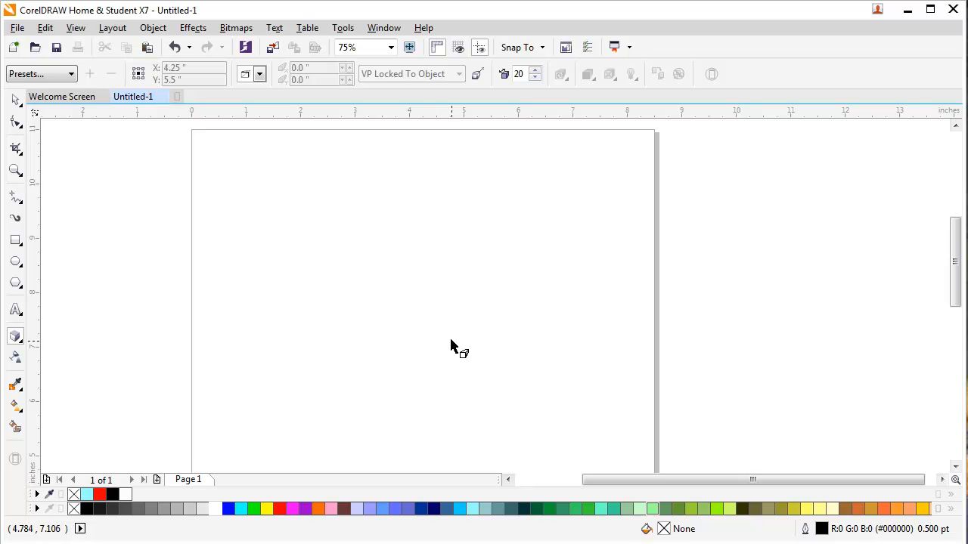
{"action": "mouse_move", "coordinate": [58, 282]}
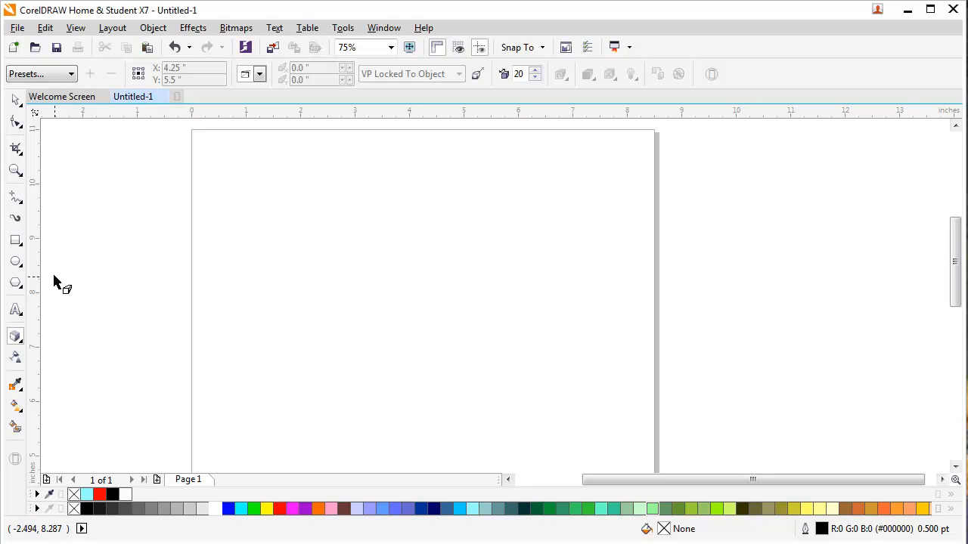
Draw a square, rotate it 45° into a diamond, and reshape its nodes into a teardrop
{"action": "left_click", "coordinate": [15, 239]}
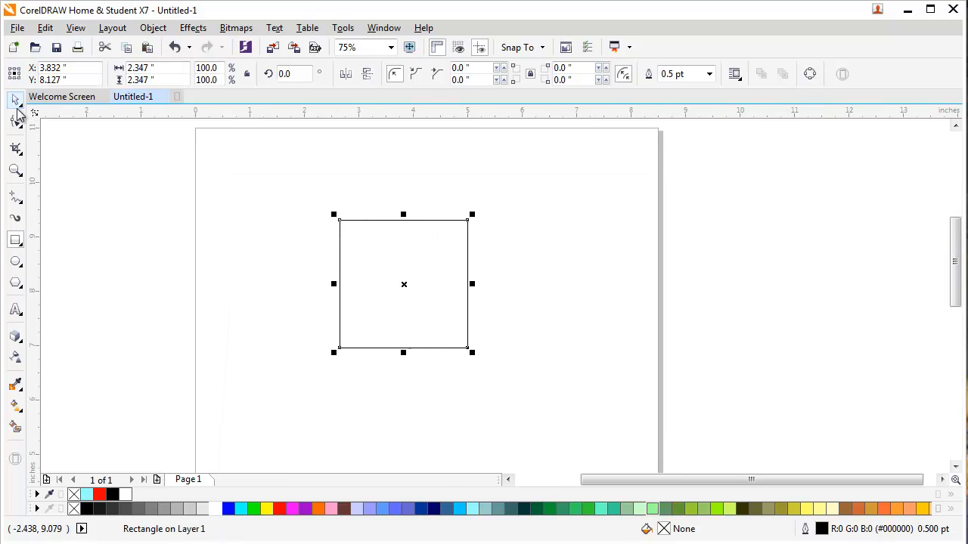
{"action": "left_click_drag", "start_coordinate": [472, 215], "coordinate": [490, 237]}
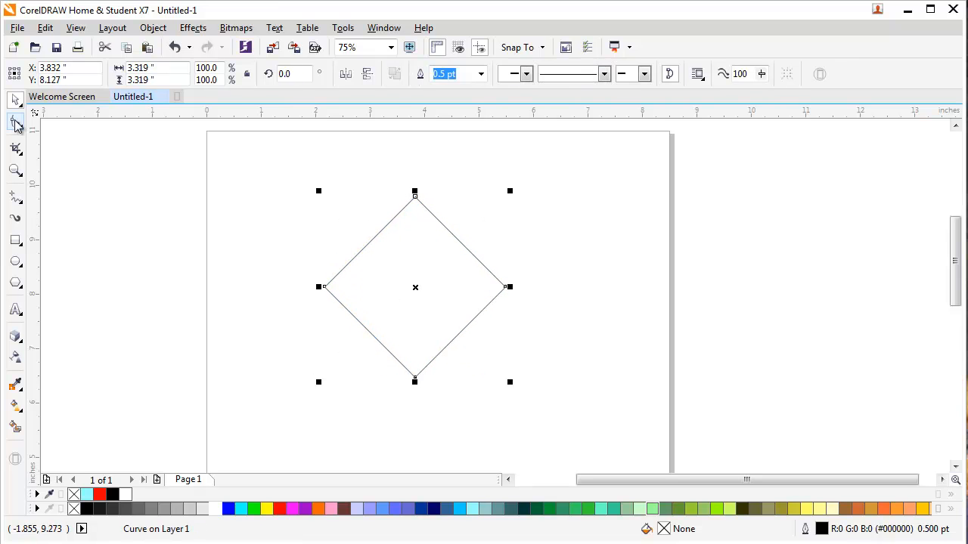
{"action": "left_click", "coordinate": [15, 121]}
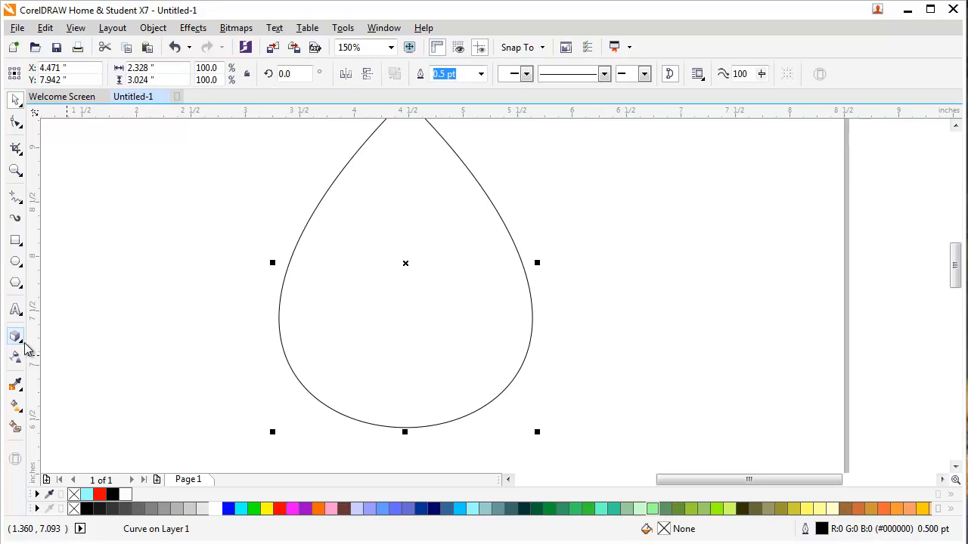
Add an inner contour, break it apart and combine it into a gray-filled hollow teardrop ring
{"action": "left_click", "coordinate": [15, 336]}
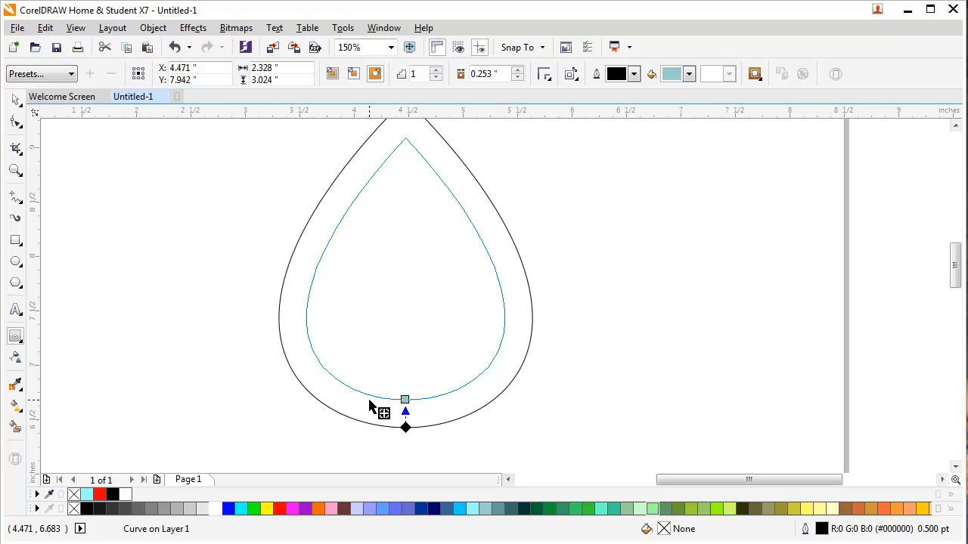
{"action": "left_click", "coordinate": [15, 100]}
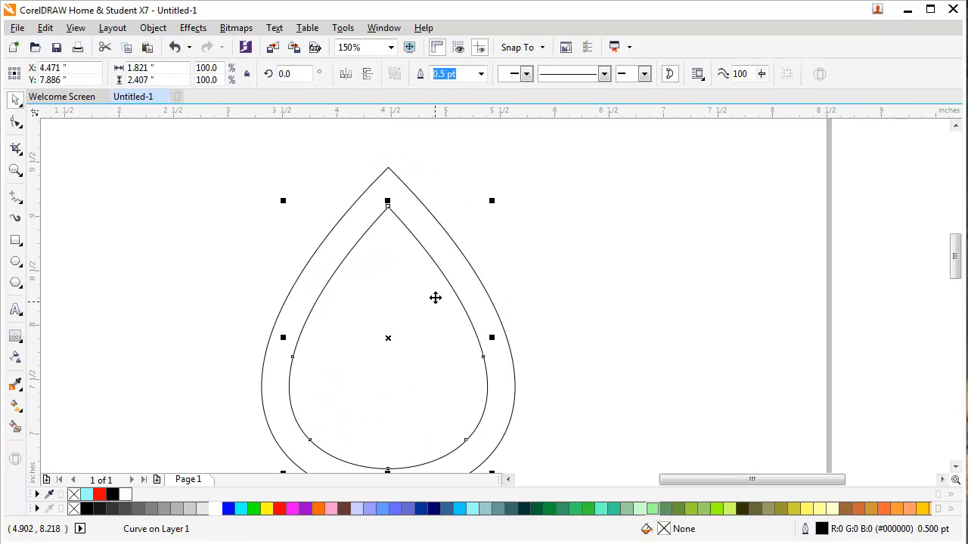
{"action": "mouse_move", "coordinate": [454, 276]}
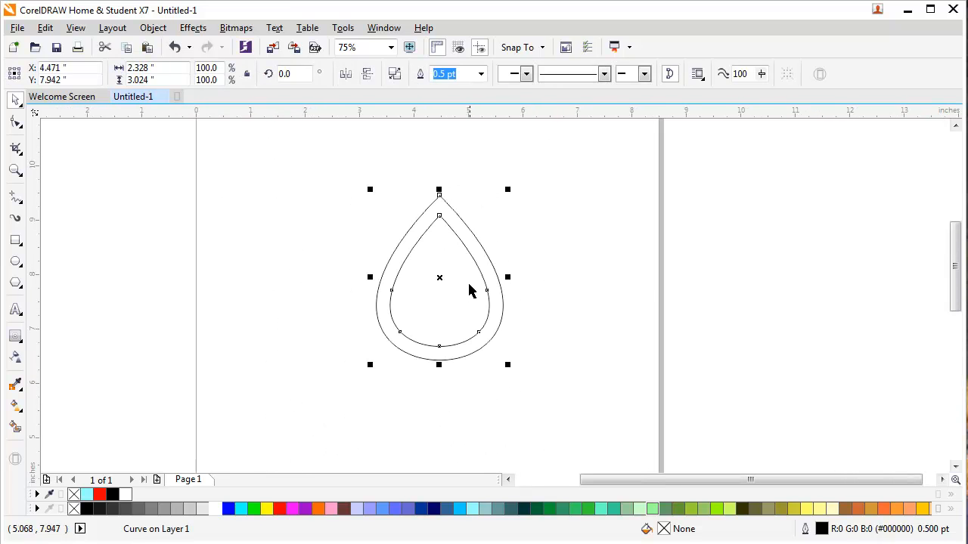
{"action": "left_click", "coordinate": [140, 495]}
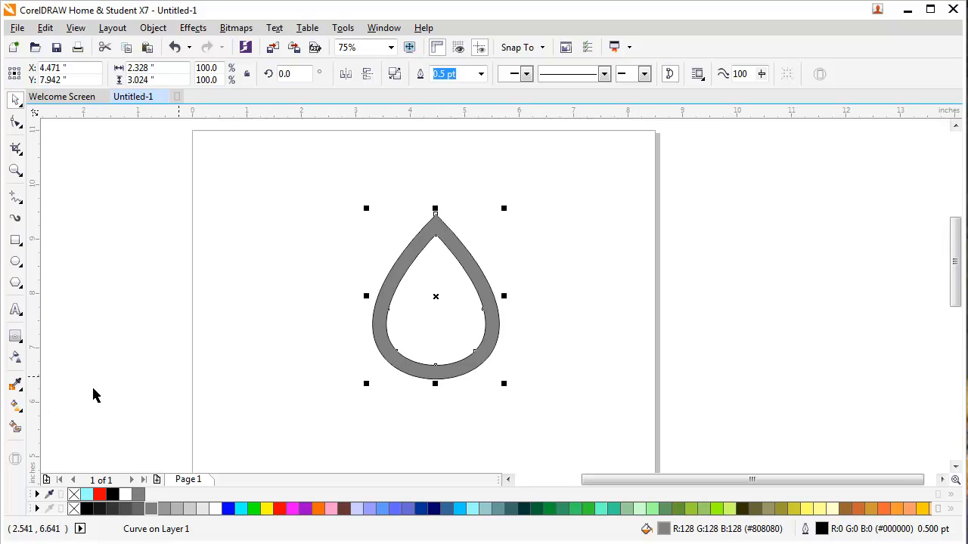
Extrude the ring toward the lower left and adjust its vanishing point for depth
{"action": "left_click", "coordinate": [15, 336]}
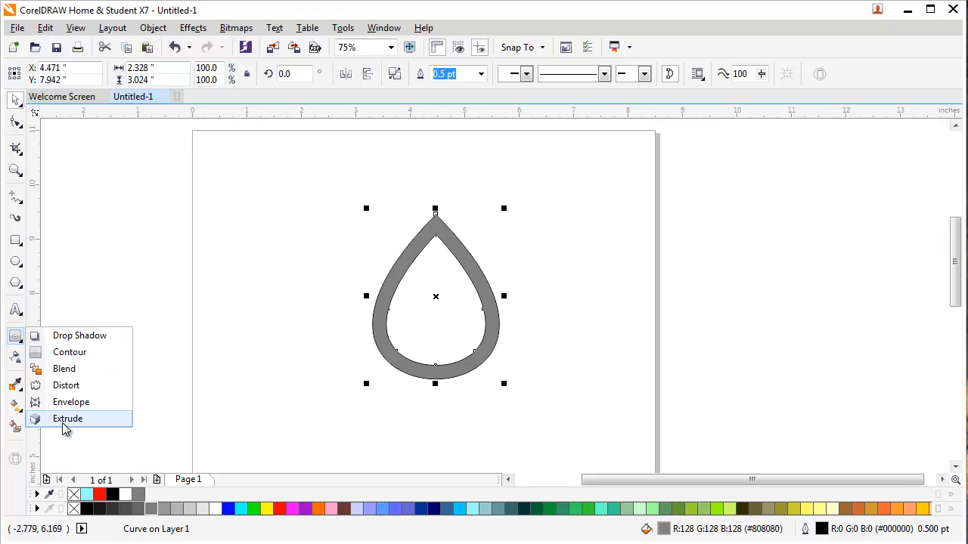
{"action": "left_click", "coordinate": [66, 417]}
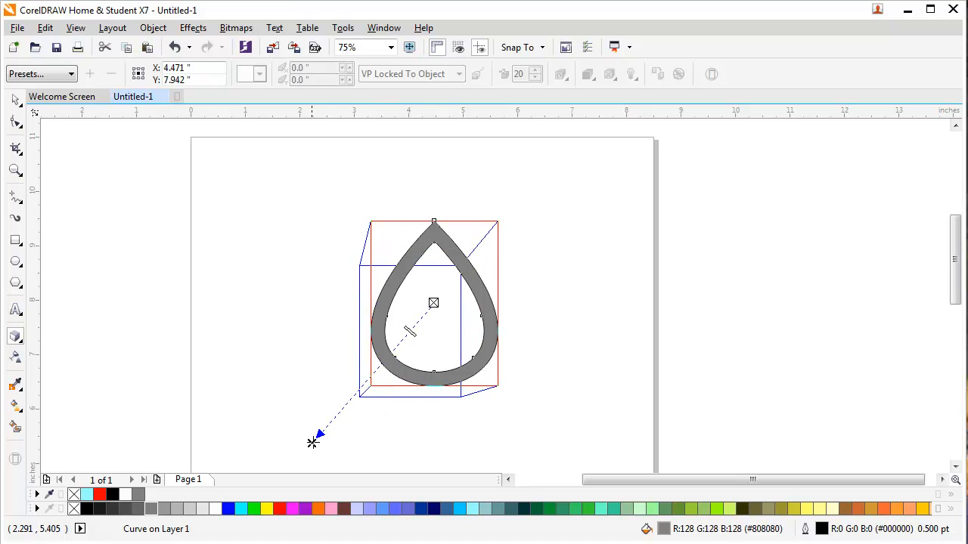
{"action": "left_click_drag", "start_coordinate": [315, 442], "coordinate": [608, 436]}
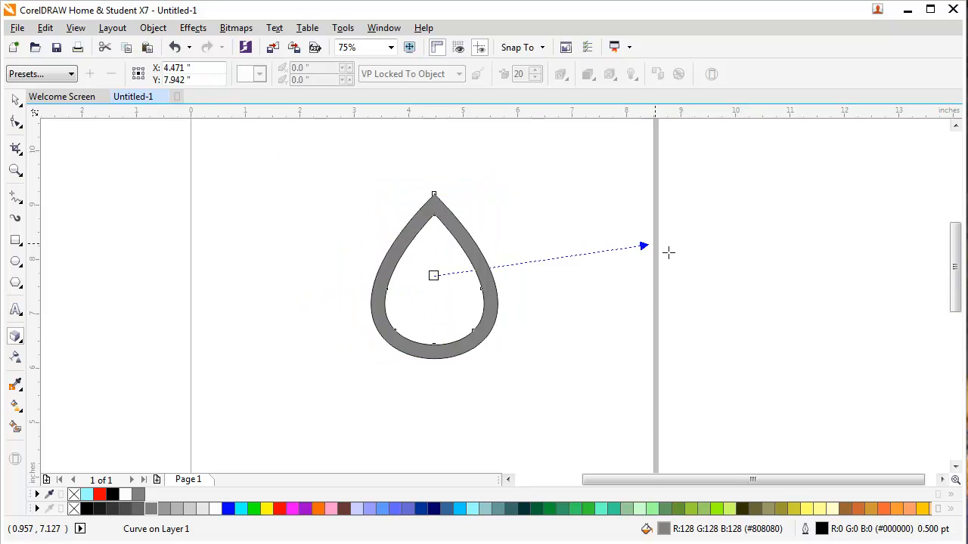
{"action": "left_click_drag", "start_coordinate": [642, 245], "coordinate": [235, 379]}
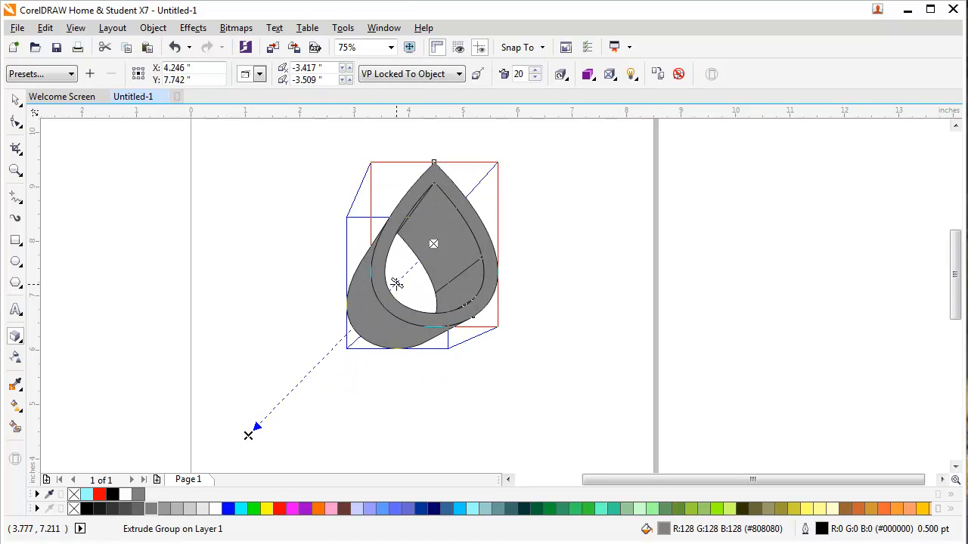
{"action": "left_click_drag", "start_coordinate": [396, 286], "coordinate": [314, 370]}
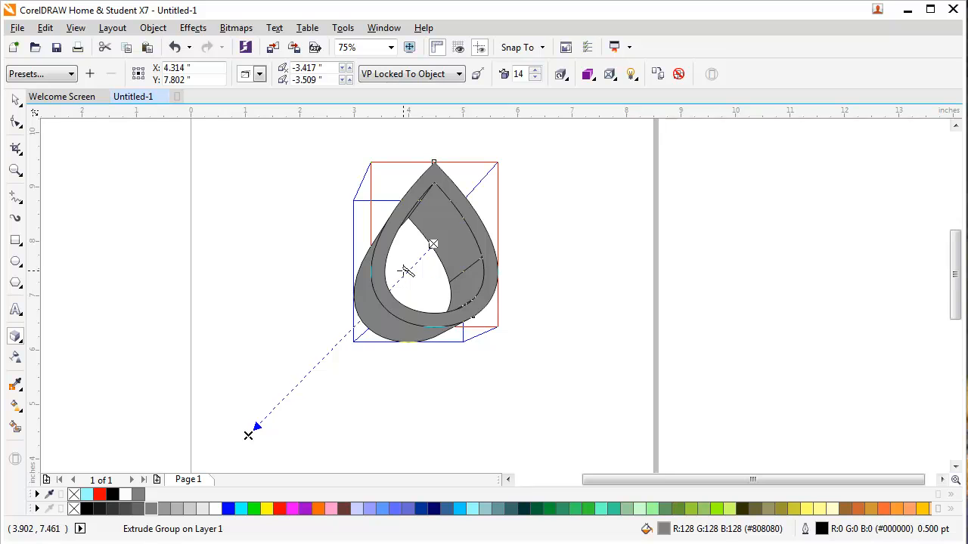
{"action": "mouse_move", "coordinate": [412, 280]}
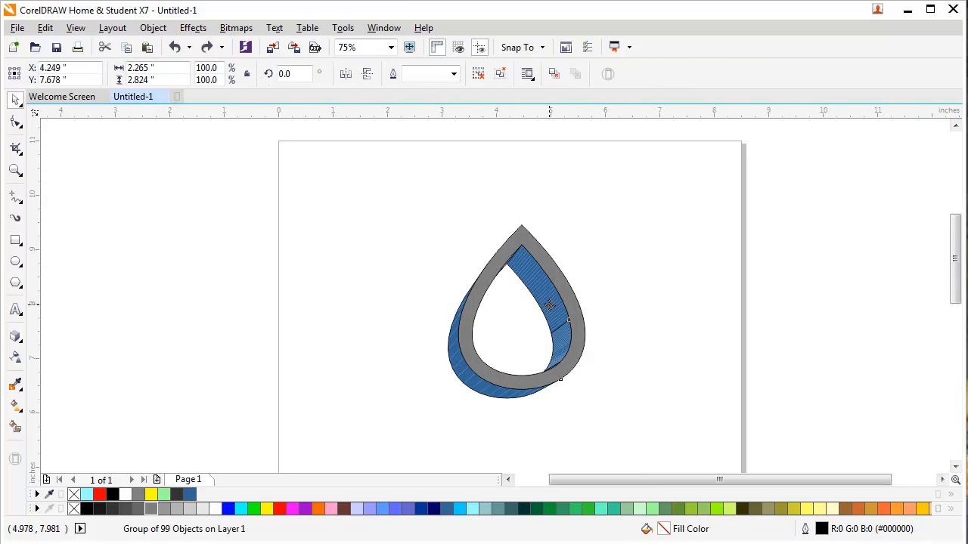
Recolor the front ring dark teal and the combined extruded side periwinkle blue
{"action": "left_click", "coordinate": [548, 305]}
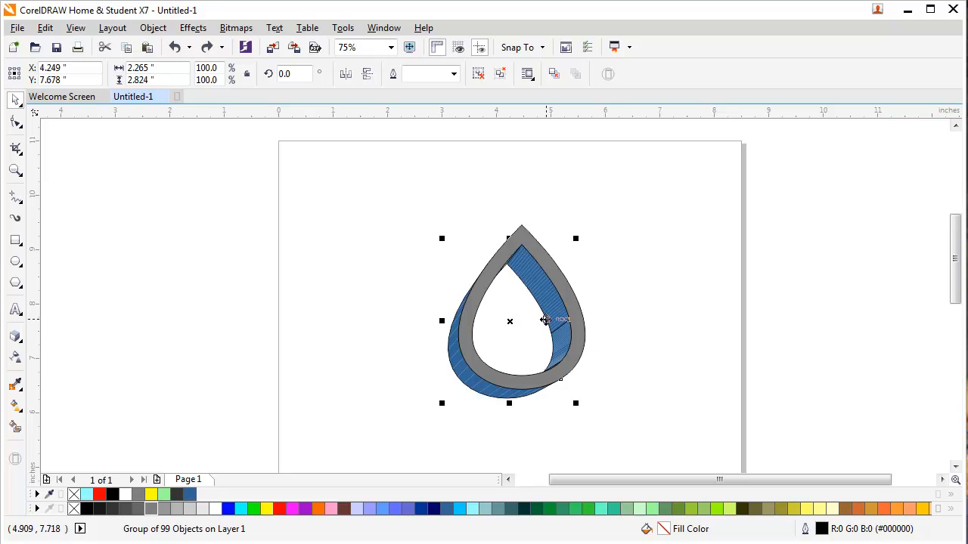
{"action": "mouse_move", "coordinate": [546, 387]}
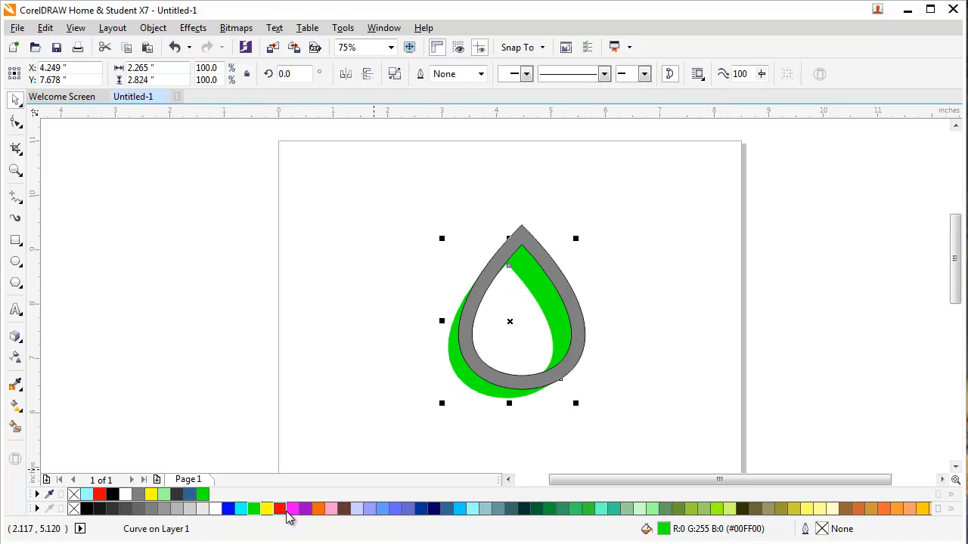
{"action": "left_click", "coordinate": [281, 509]}
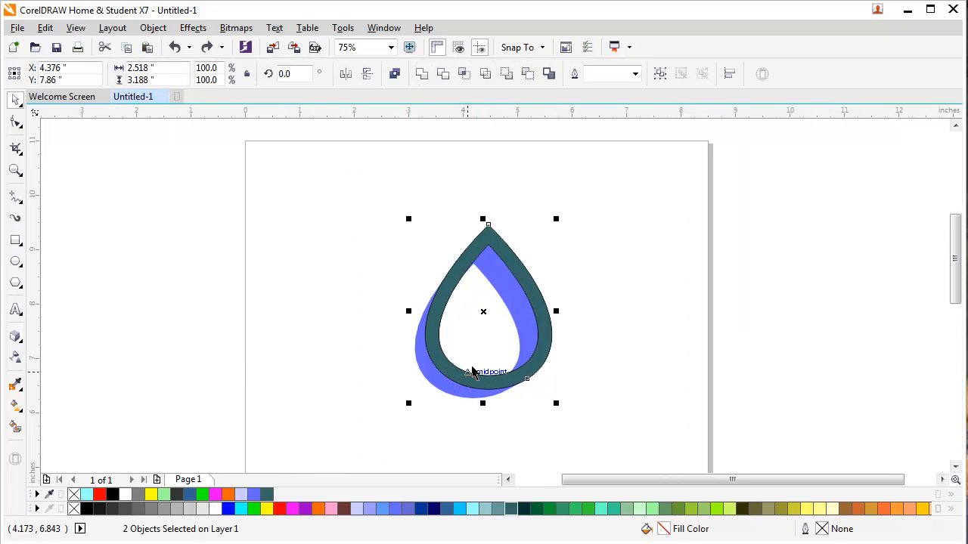
{"action": "mouse_move", "coordinate": [491, 387]}
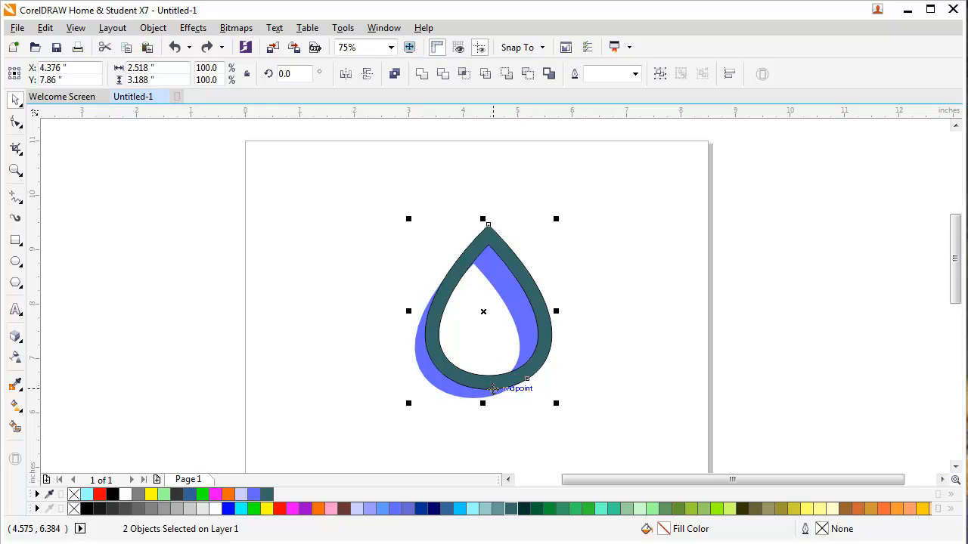
{"action": "mouse_move", "coordinate": [493, 386]}
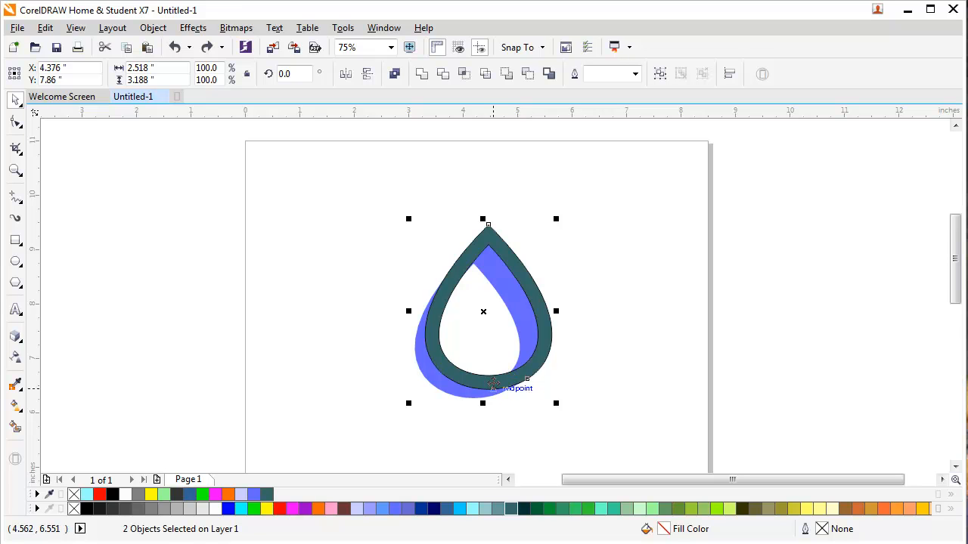